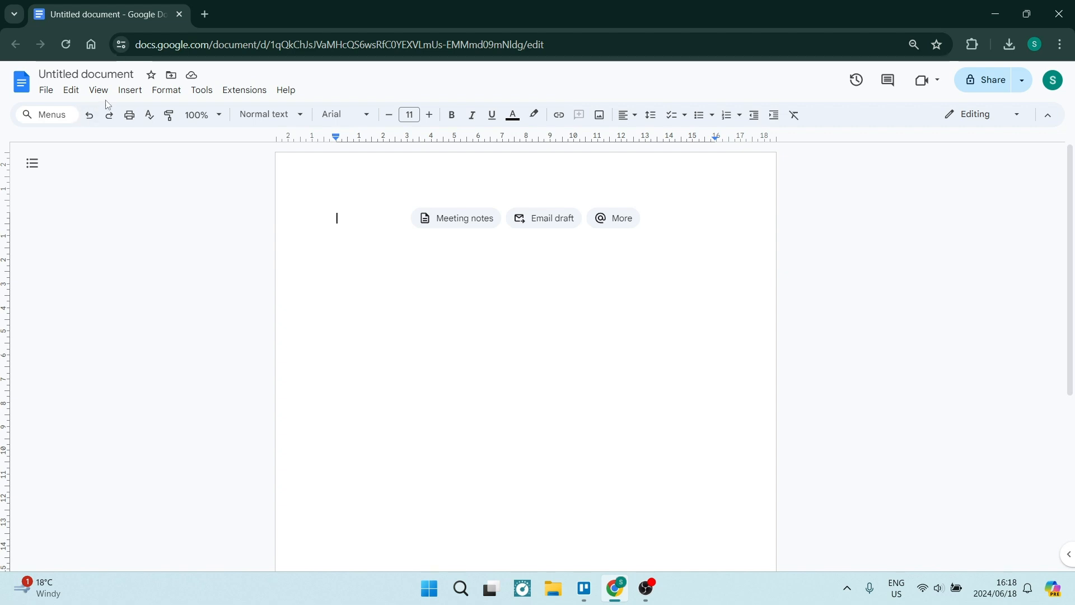
Step: Insert an empty table of five columns and one row into the document
click(129, 90)
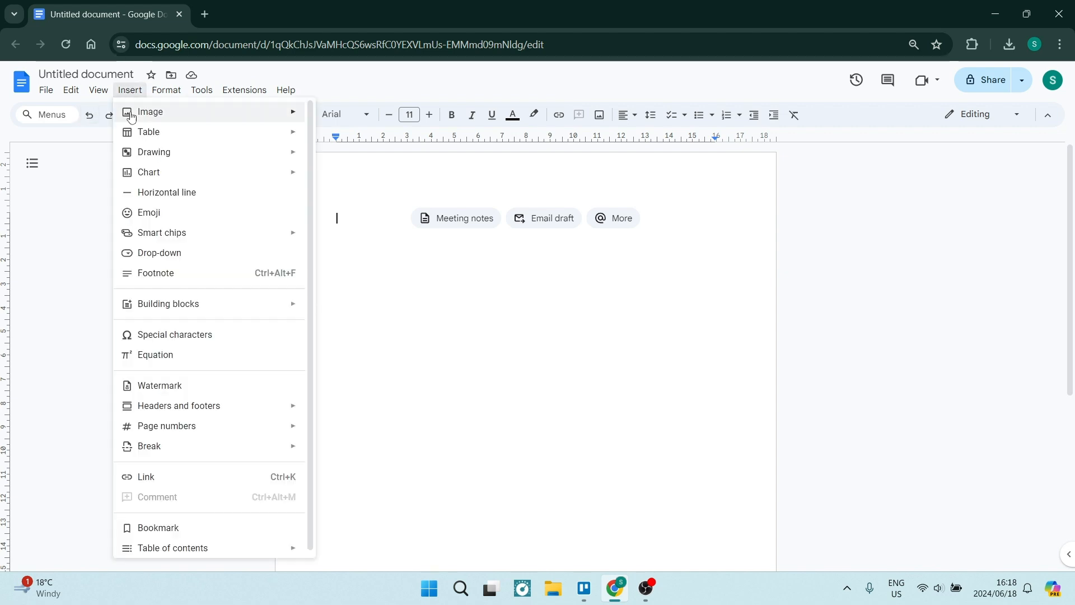
mouse_move(148, 132)
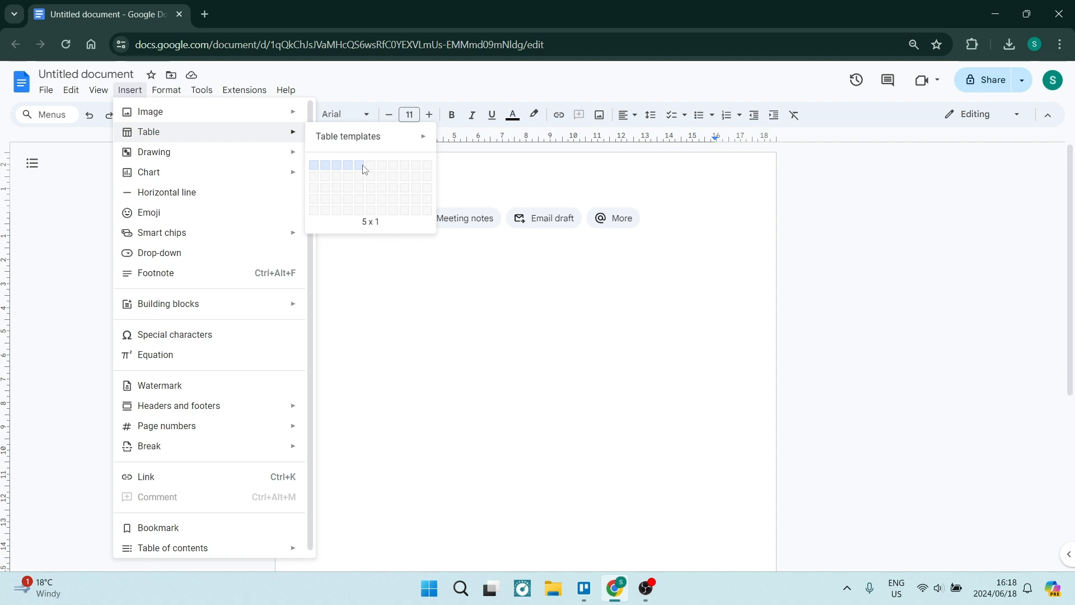
click(360, 166)
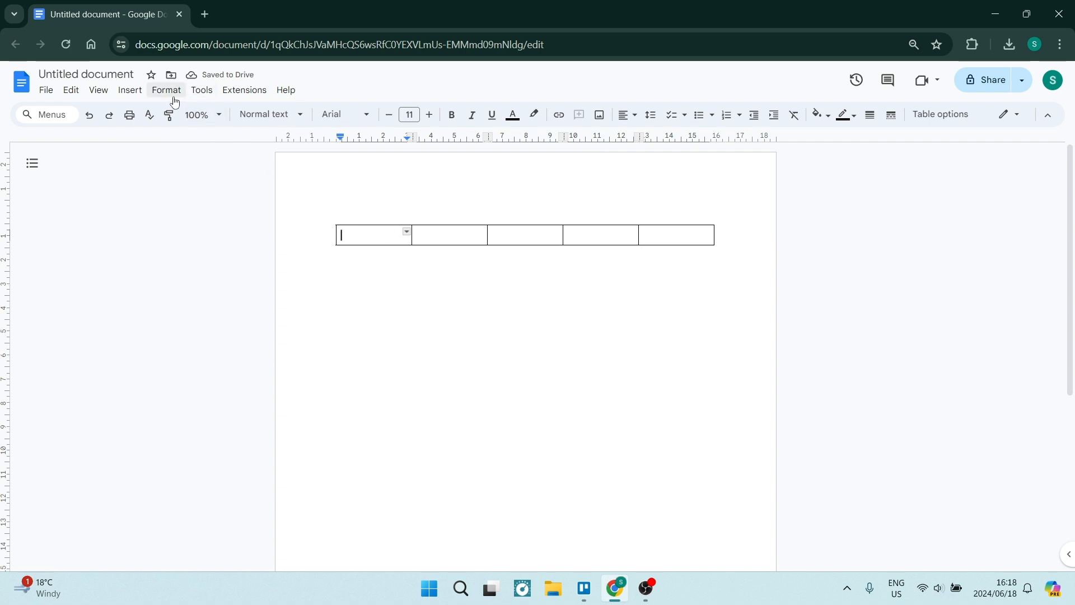
Step: Show the Table properties panel via Format > Table
click(166, 89)
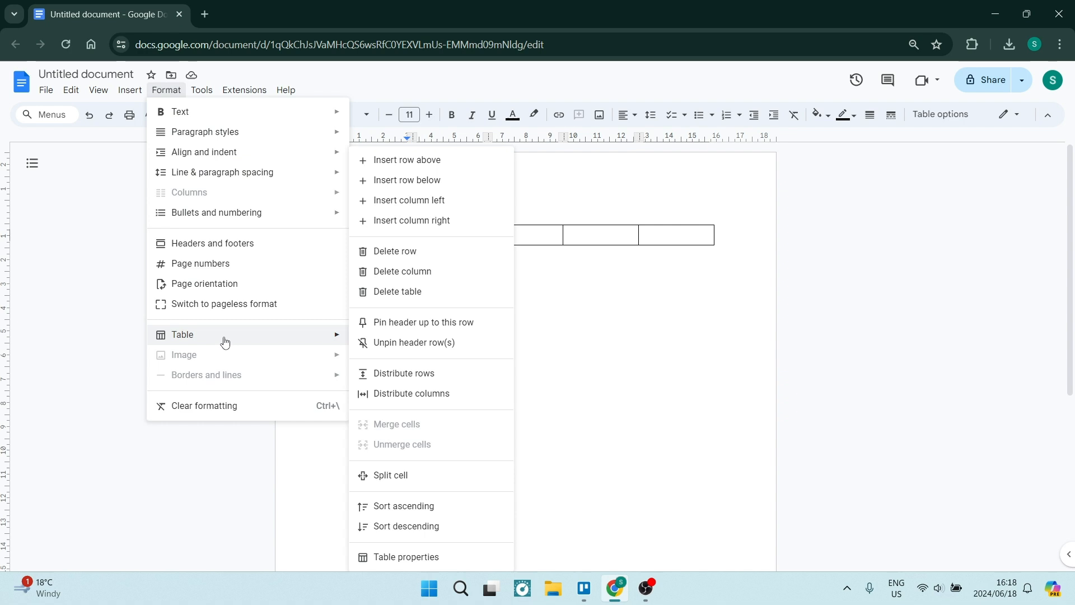
mouse_move(410, 506)
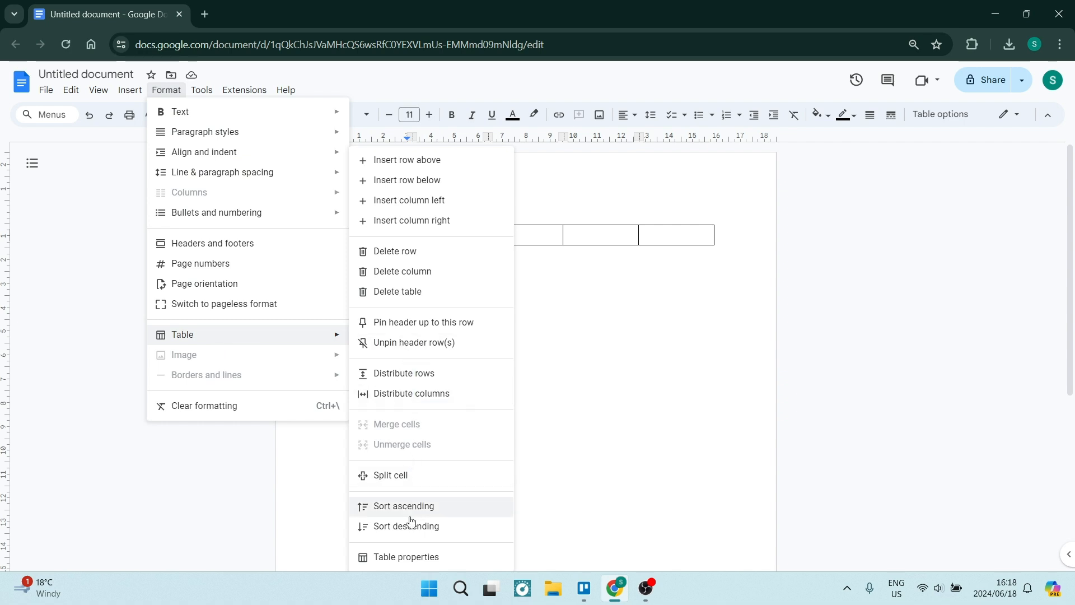
mouse_move(405, 557)
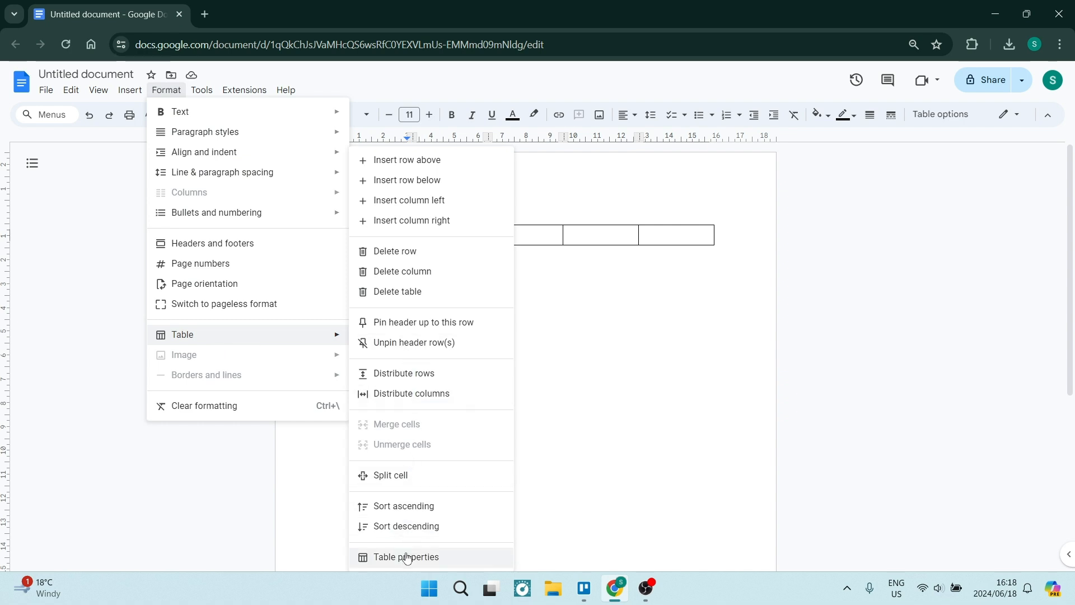
click(404, 556)
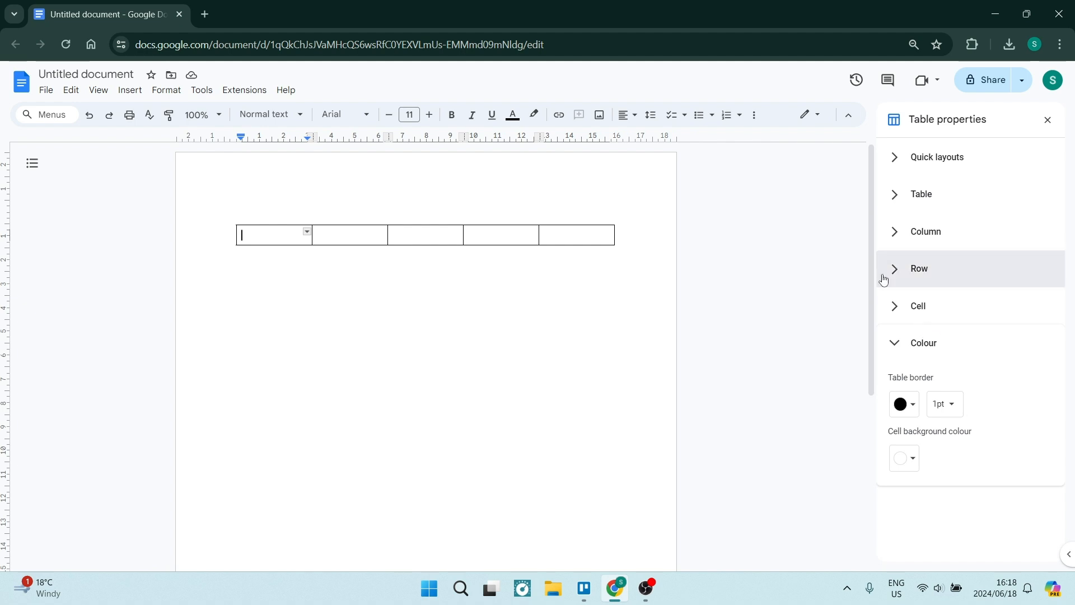
mouse_move(894, 287)
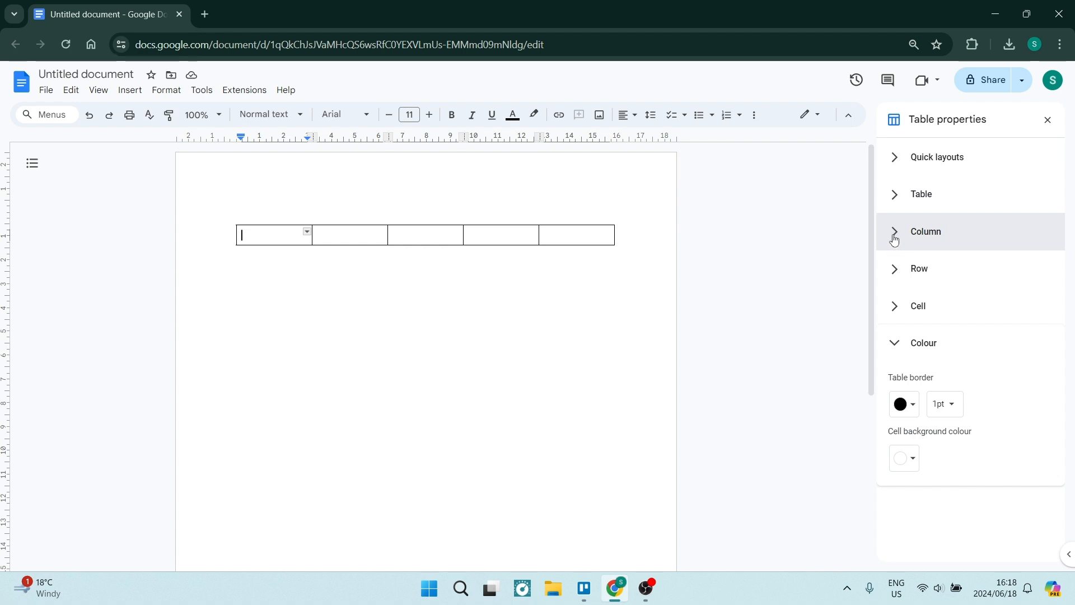
Step: Give the first and last columns a fixed 1.5 cm width each
click(924, 231)
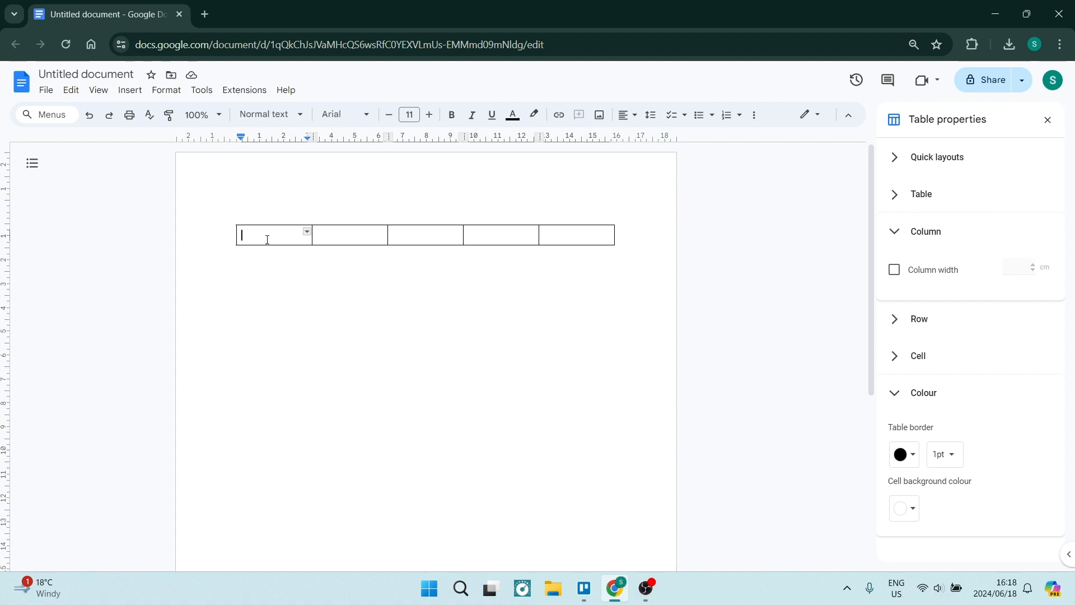
click(893, 267)
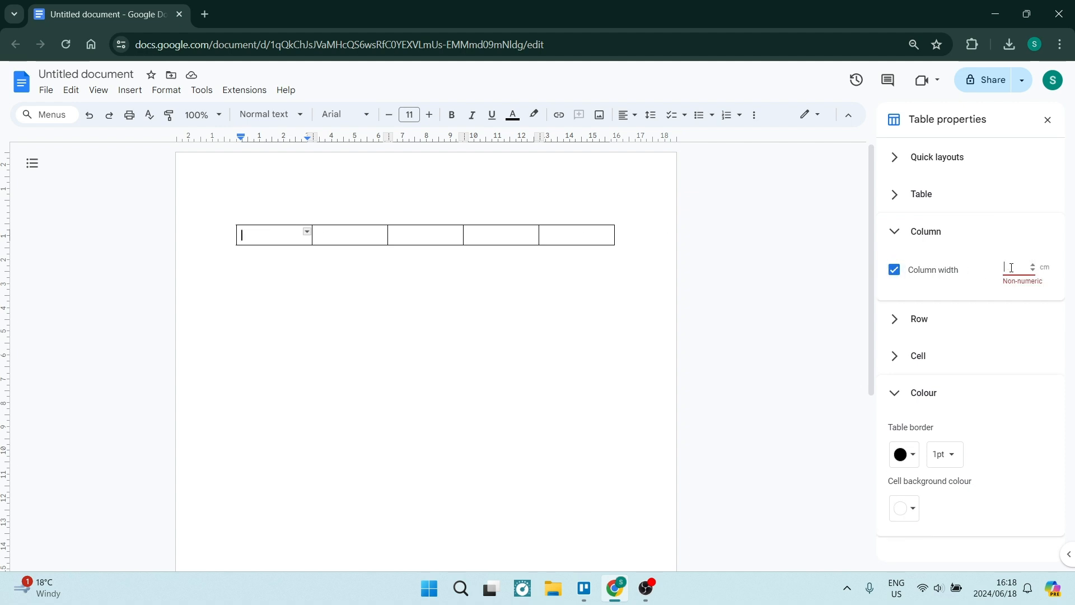
text(1.5)
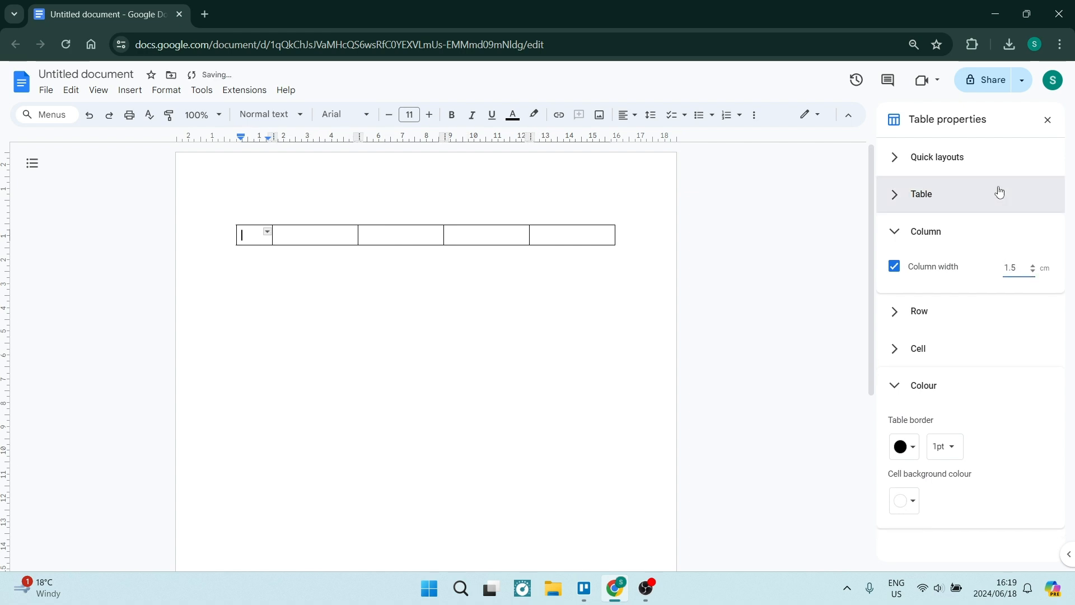
click(893, 268)
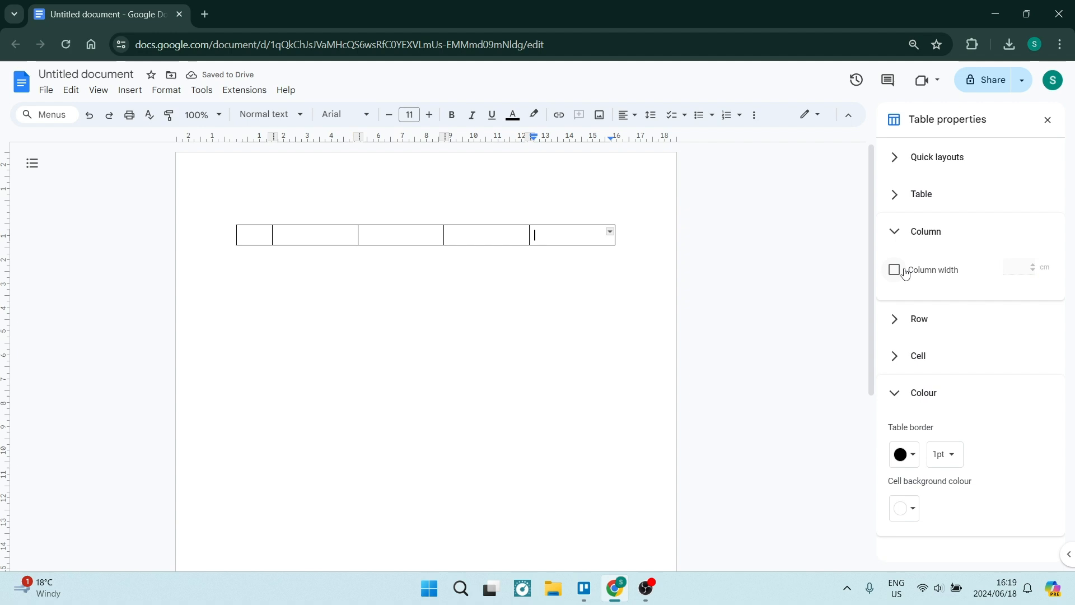
click(894, 270)
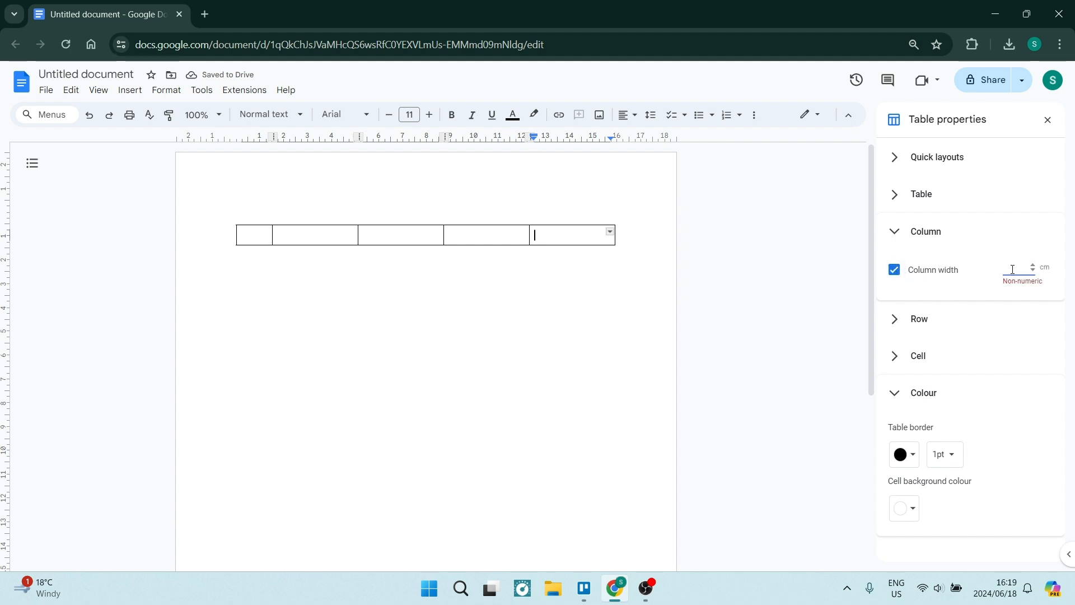
text(1.5)
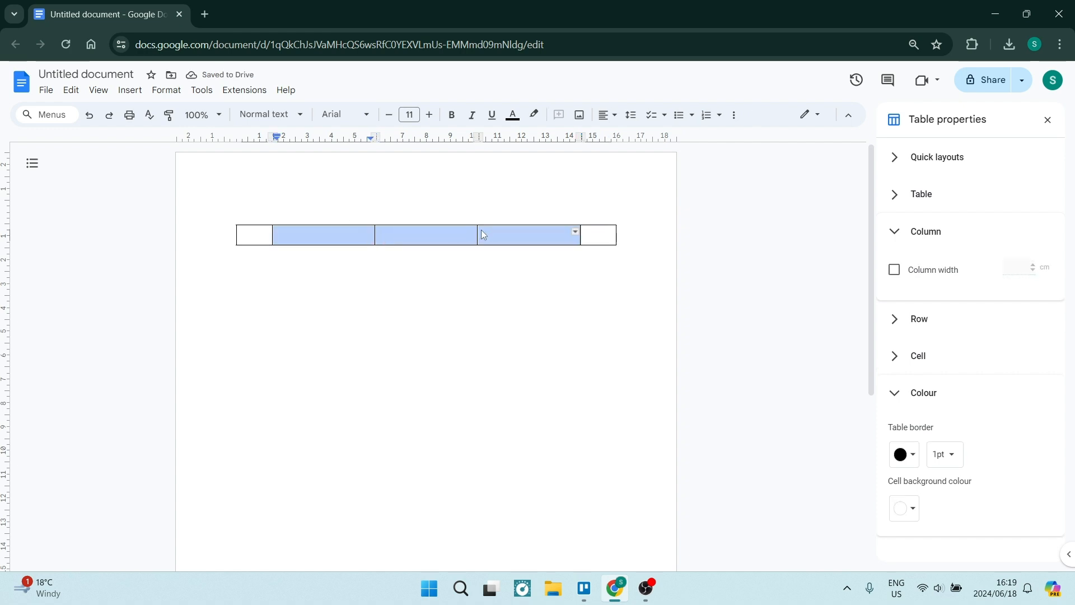
Step: Give the three middle columns a fixed 4 cm width each
click(894, 268)
text(3)
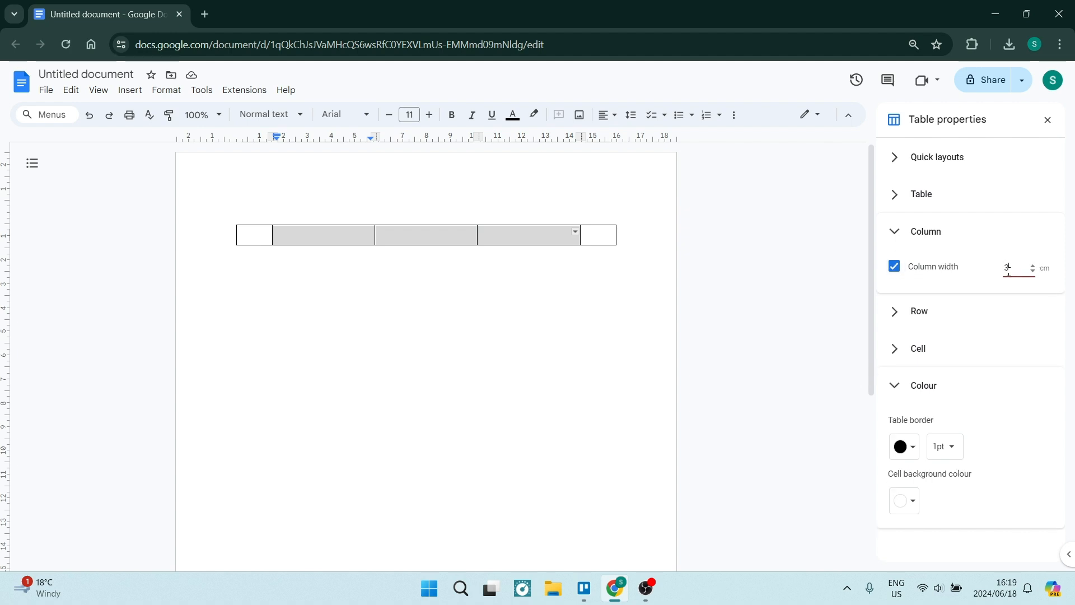
click(1015, 268)
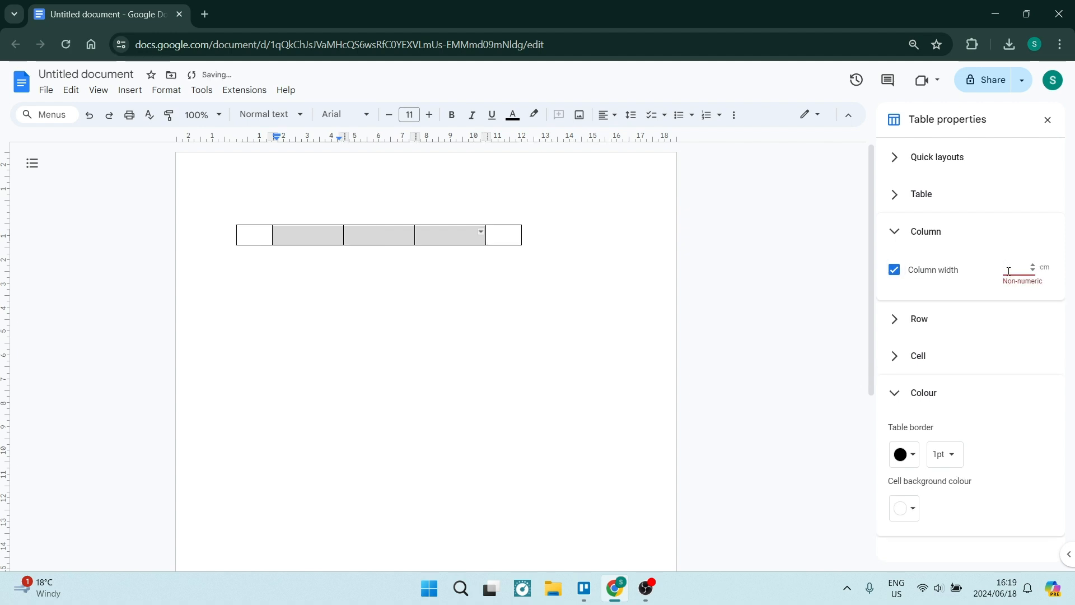
text(4)
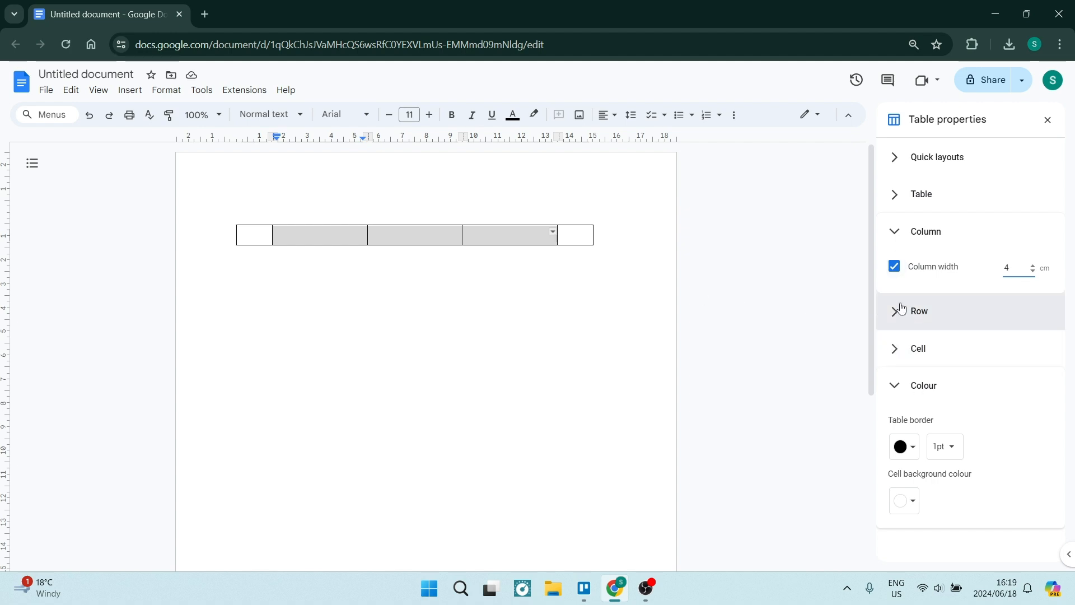
click(925, 231)
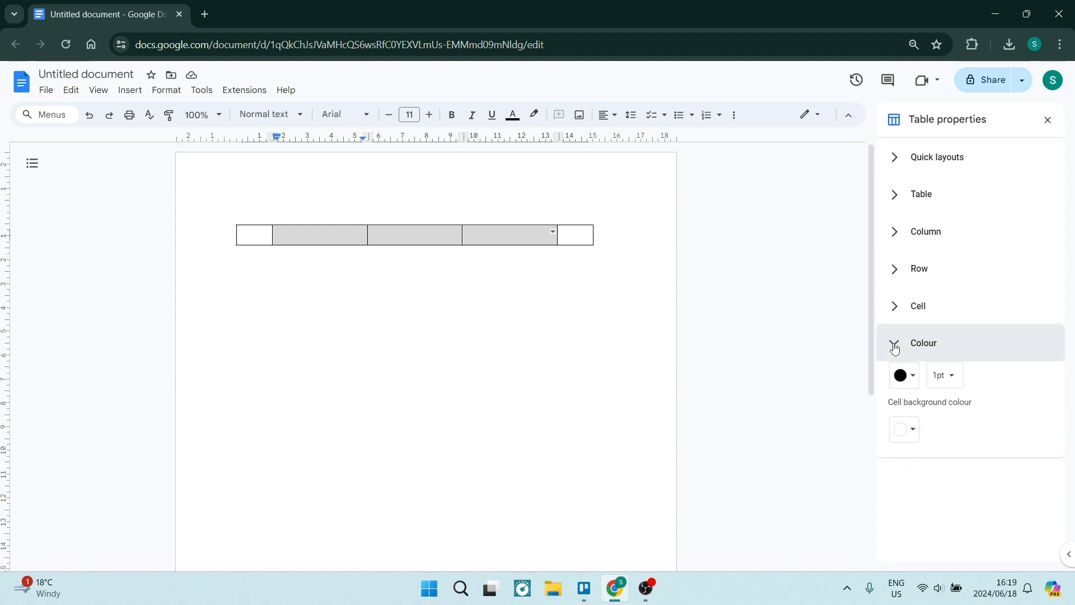
Step: Make the table border width 3pt, leaving thick black lines
click(922, 343)
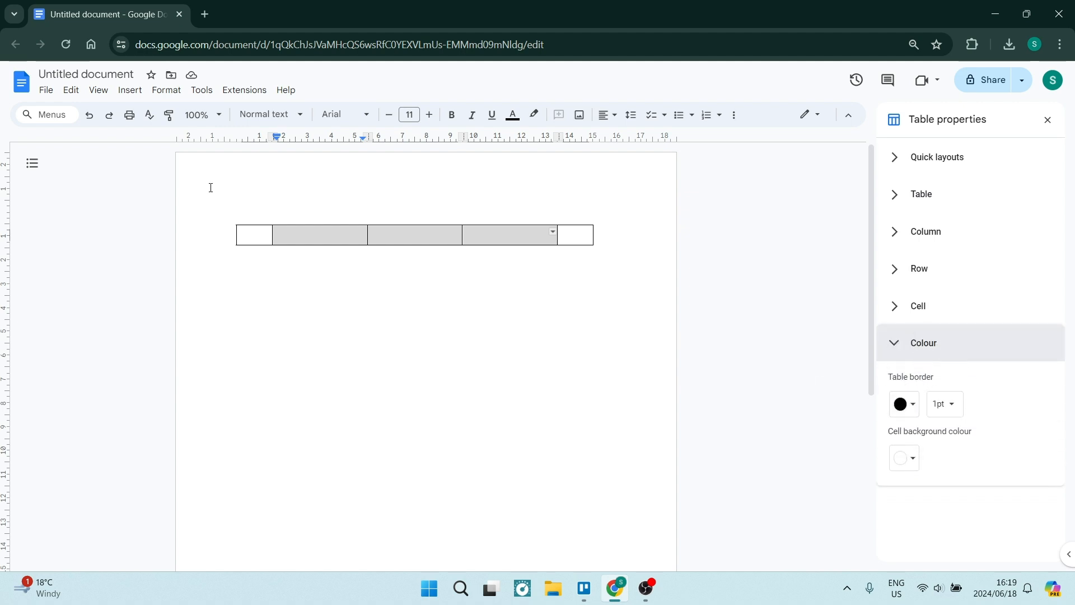
click(940, 404)
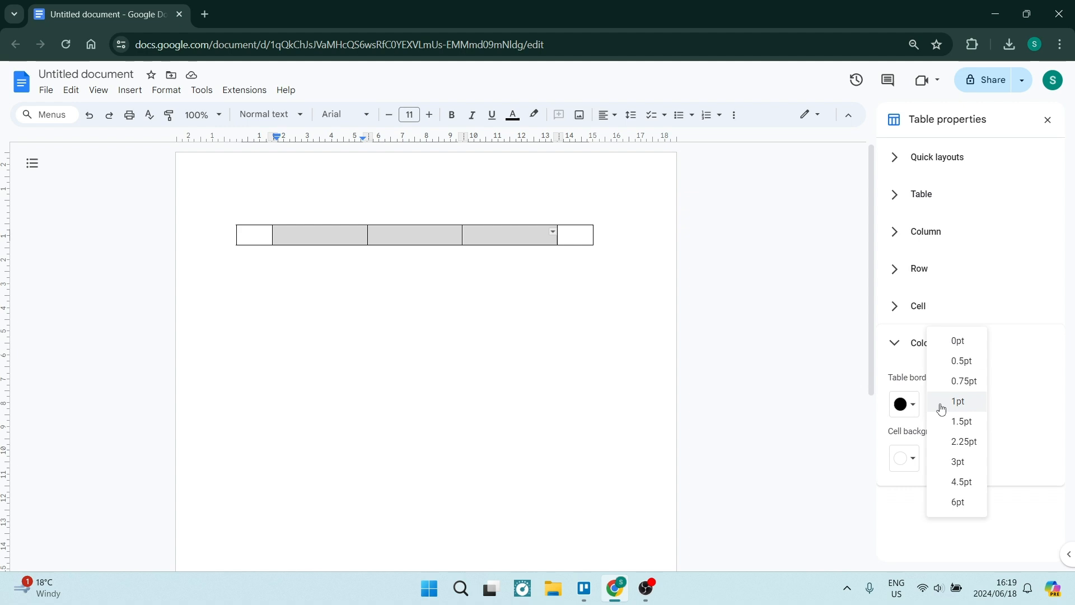
click(958, 460)
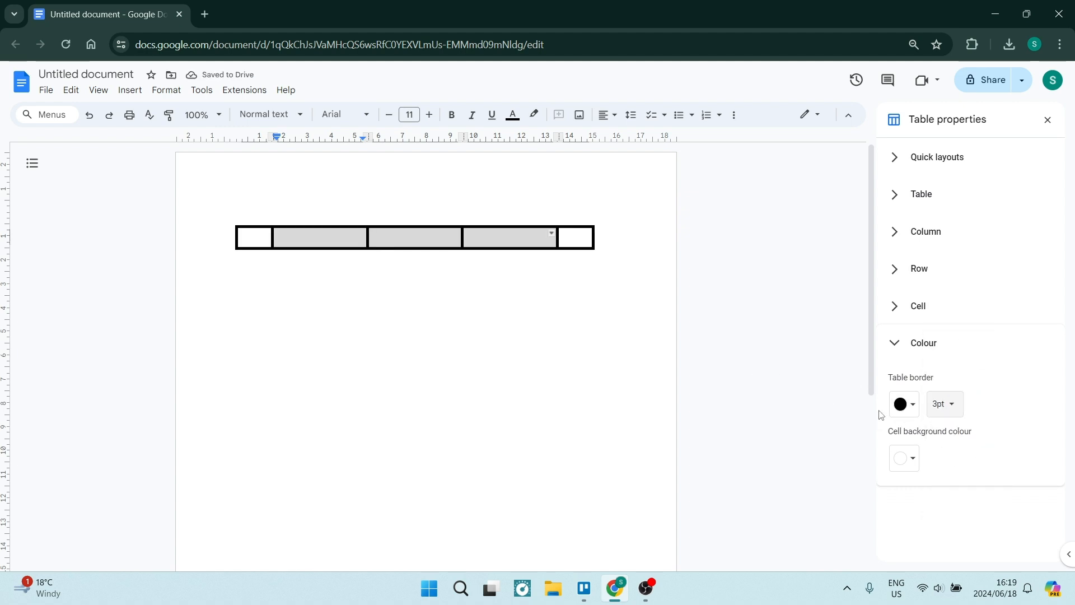
click(319, 237)
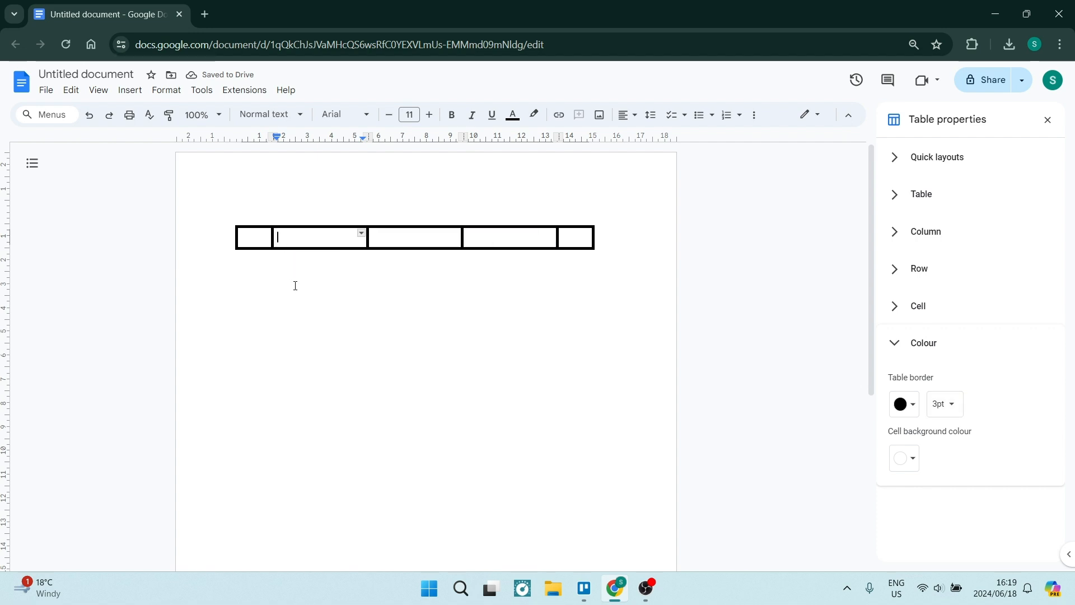
Step: Enter 46 into the table's second cell as the first number
text(46)
text(47)
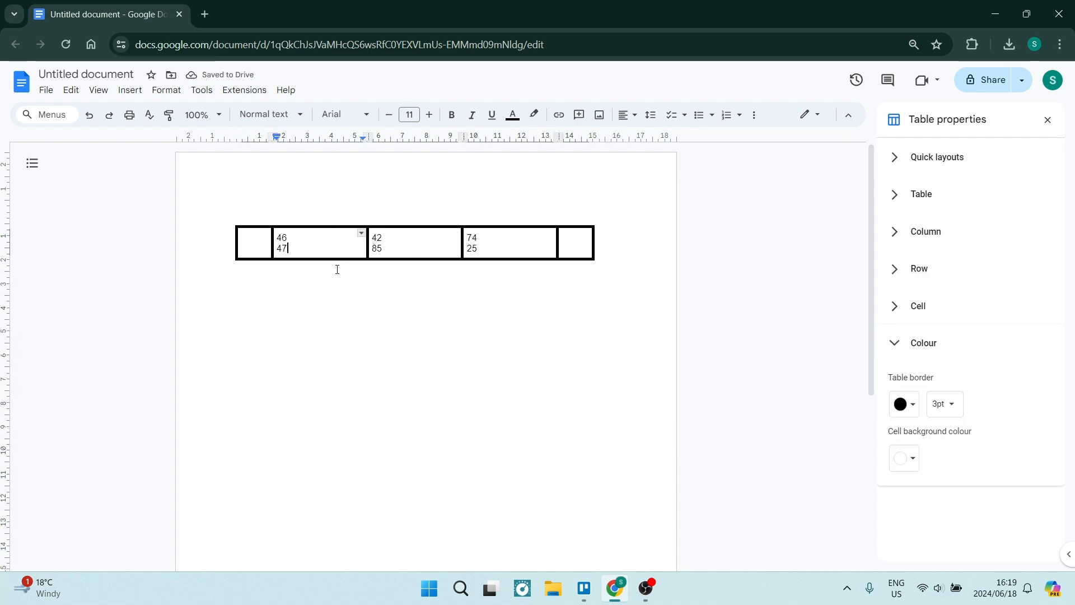
mouse_move(313, 276)
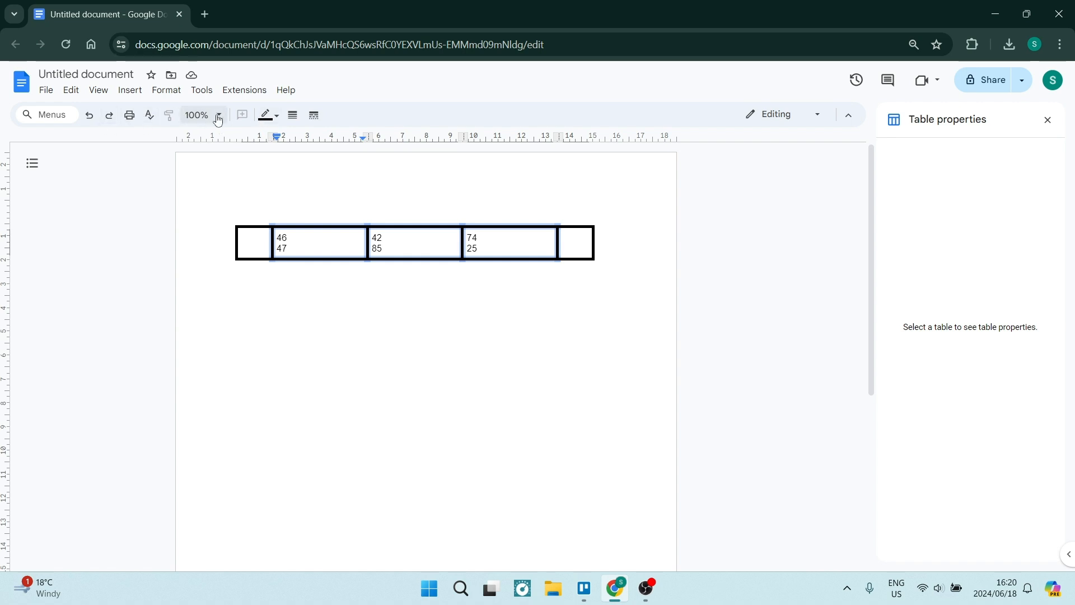
mouse_move(264, 114)
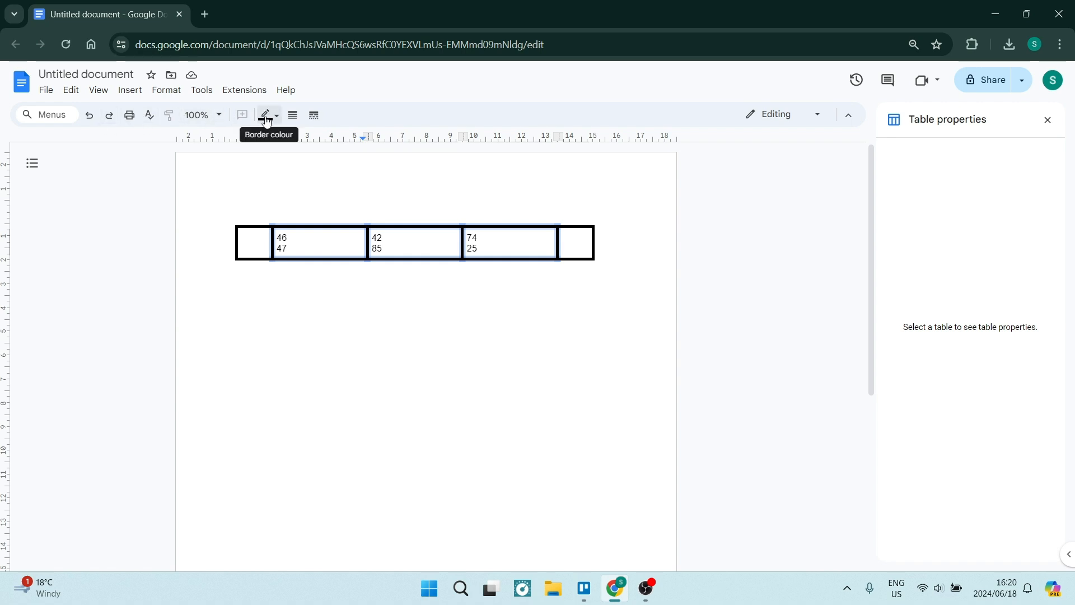
Step: Bring up the toolbar's border colour palette for the three inner cells
click(266, 114)
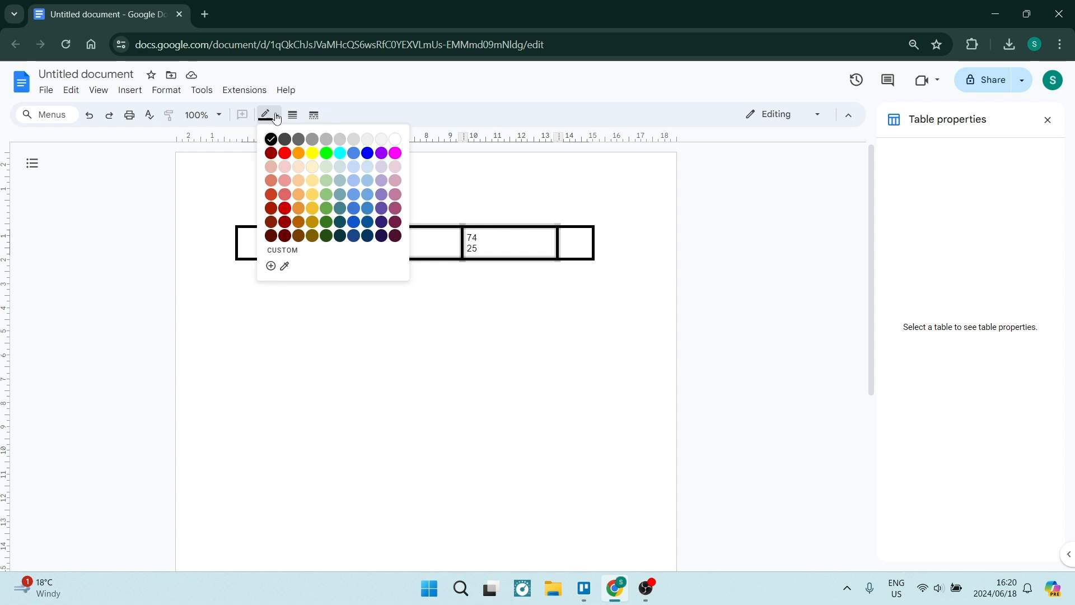